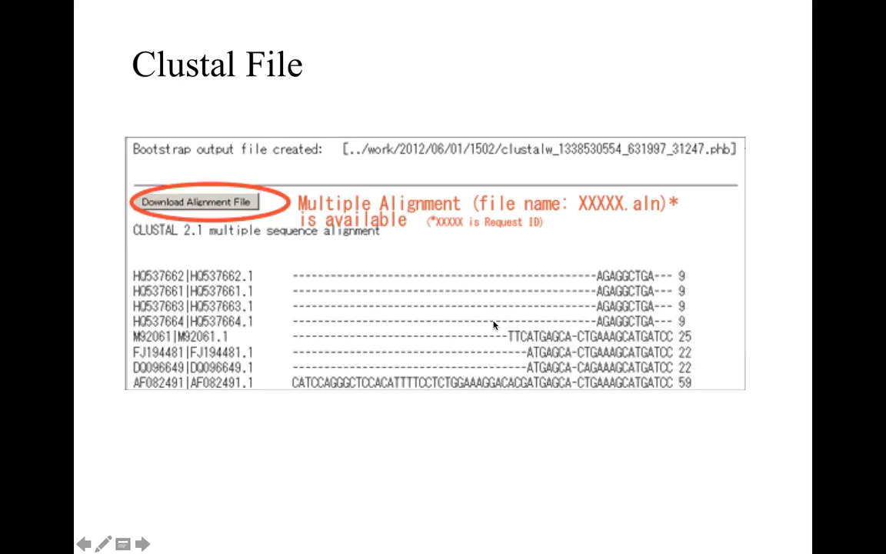
mouse_move(489, 324)
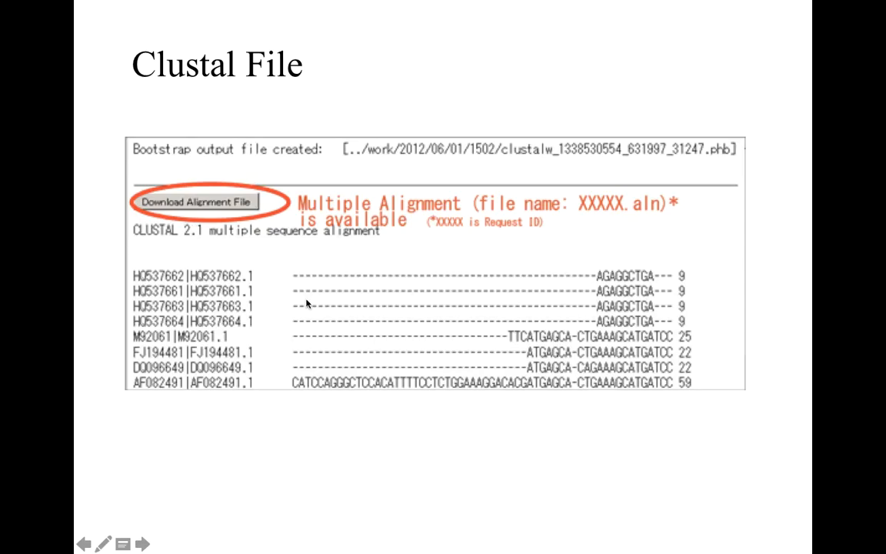
mouse_move(201, 244)
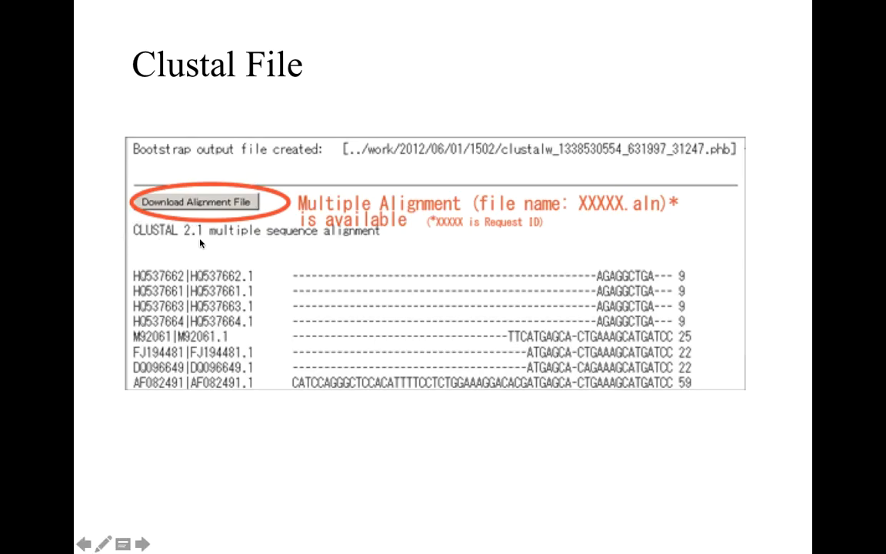
mouse_move(203, 245)
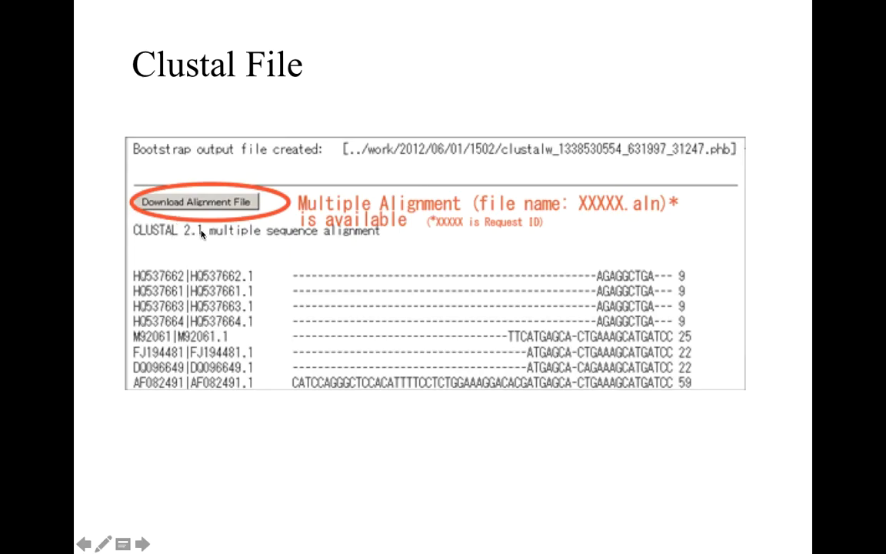
mouse_move(263, 315)
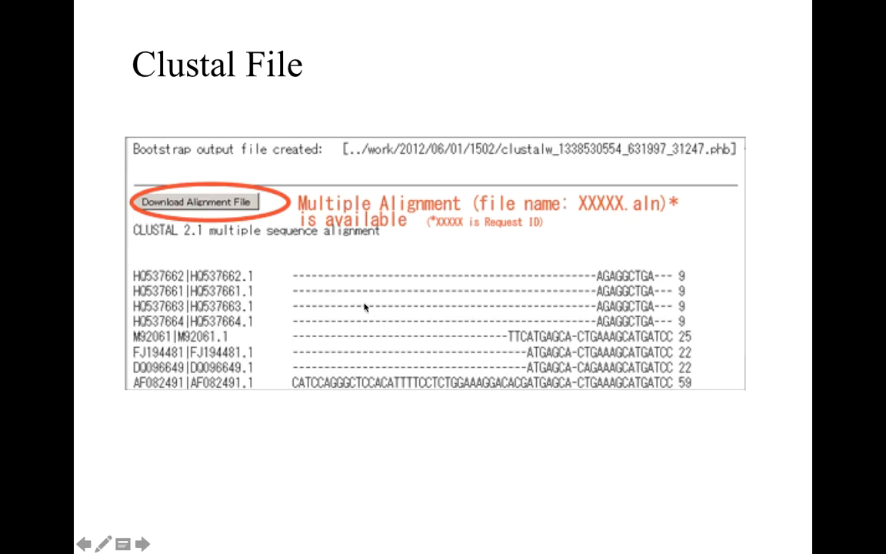
mouse_move(606, 343)
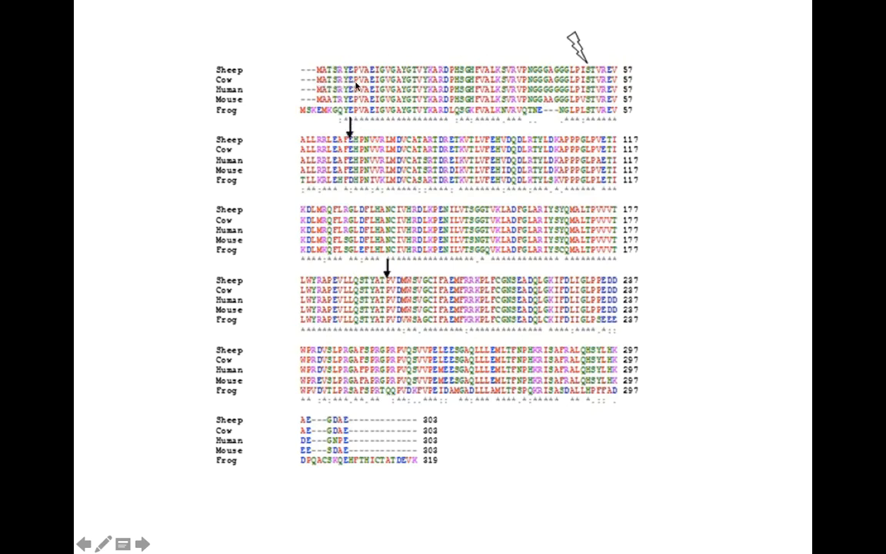
mouse_move(363, 218)
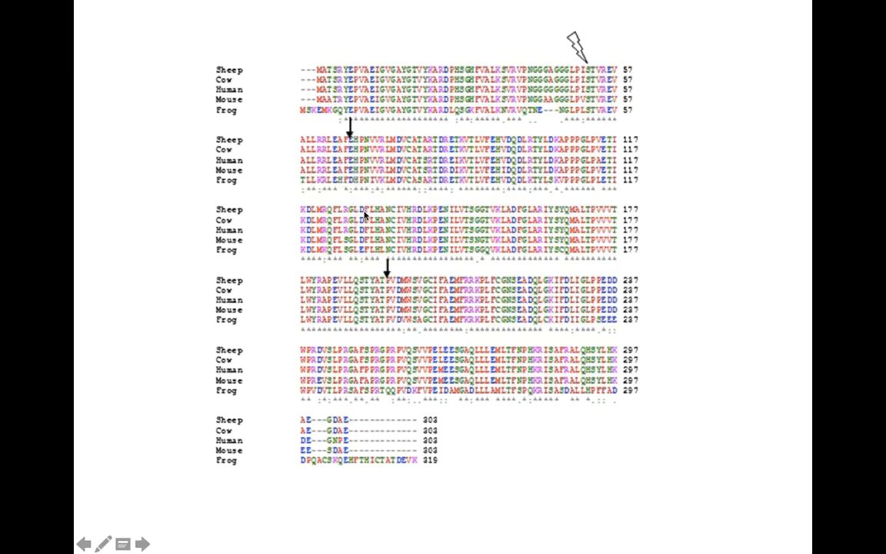